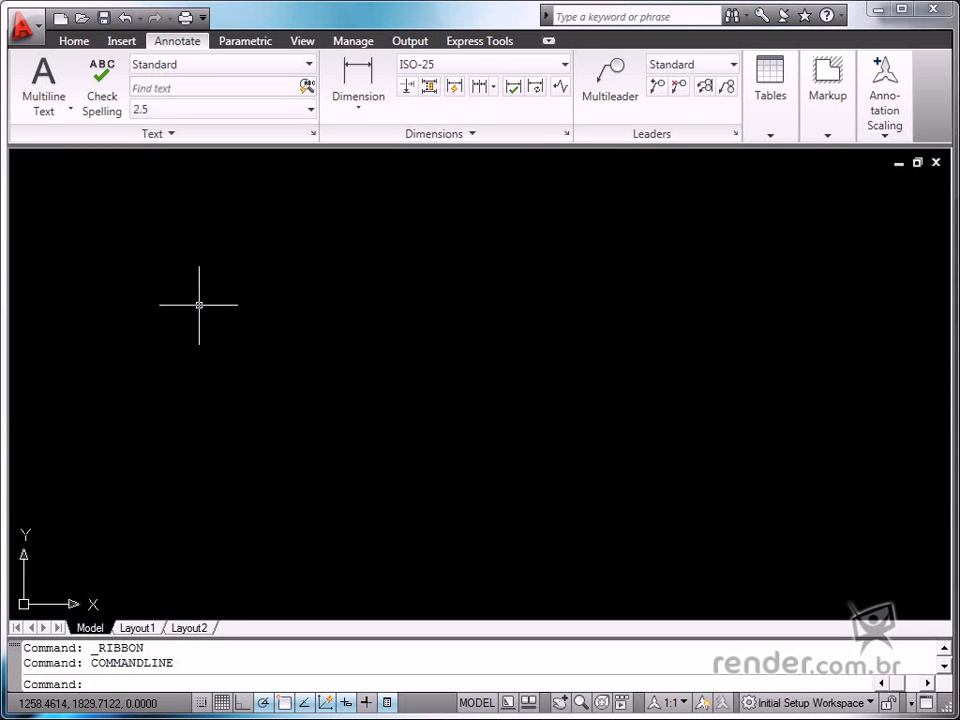
pyautogui.moveTo(208, 332)
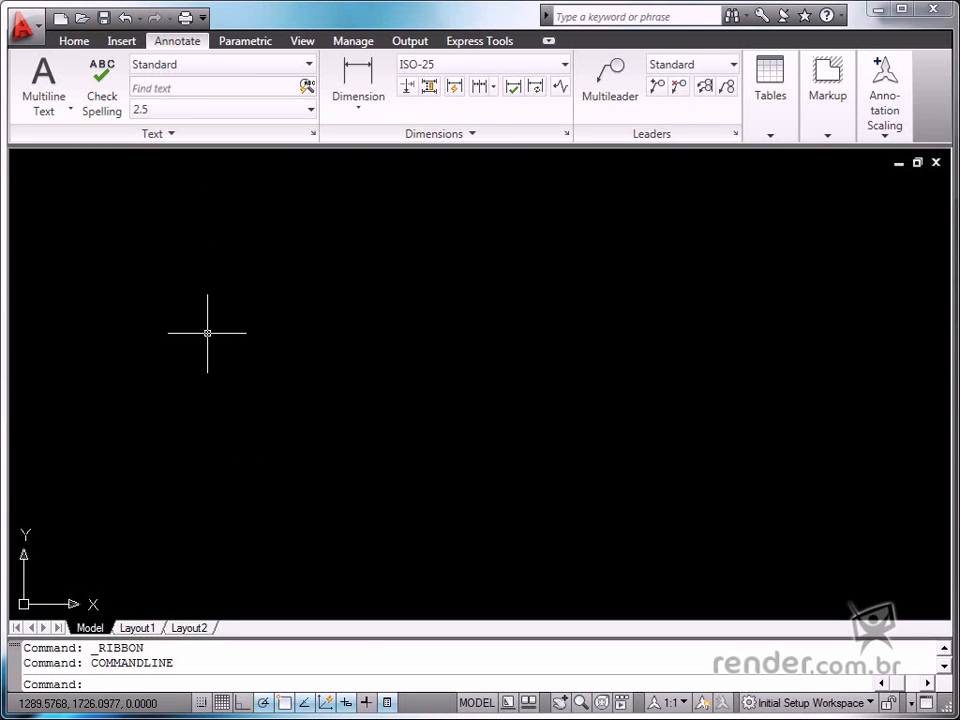
pyautogui.moveTo(204, 344)
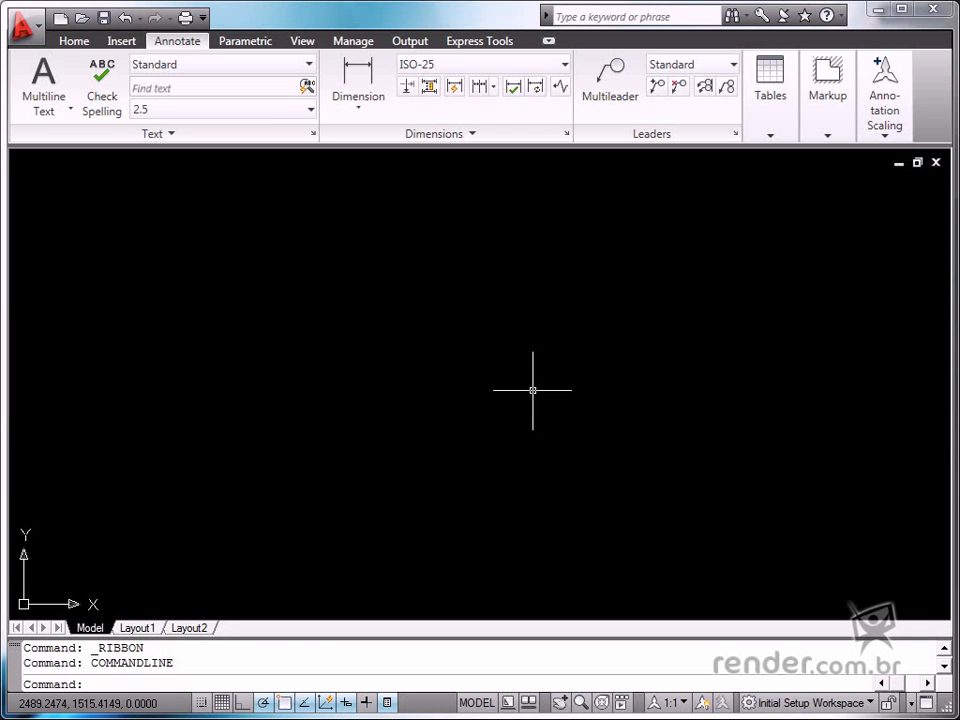
pyautogui.moveTo(528, 380)
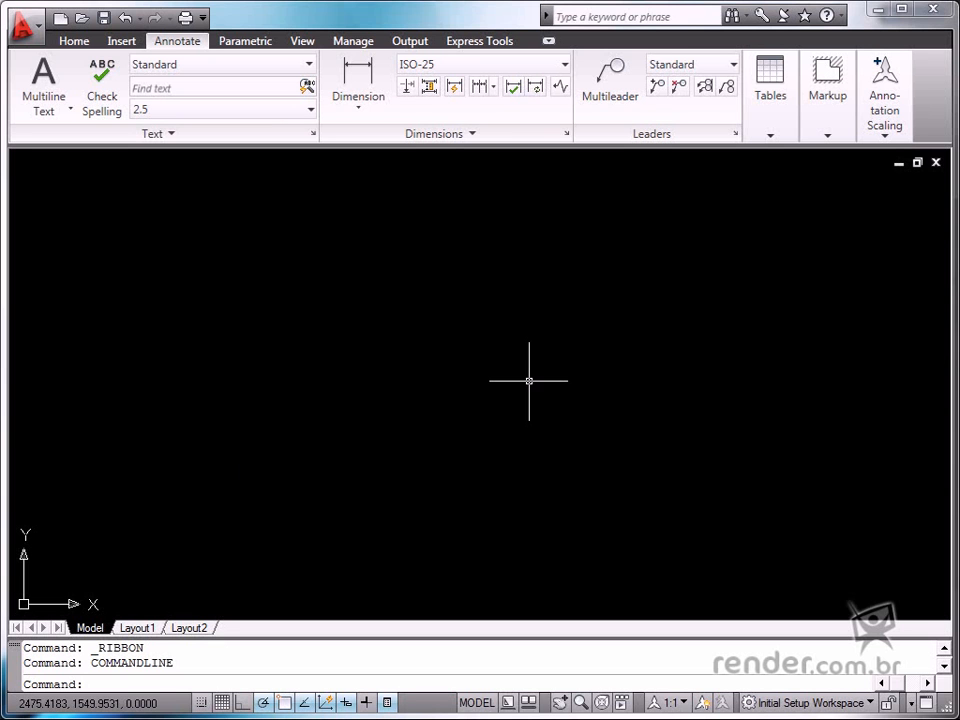
pyautogui.moveTo(356, 364)
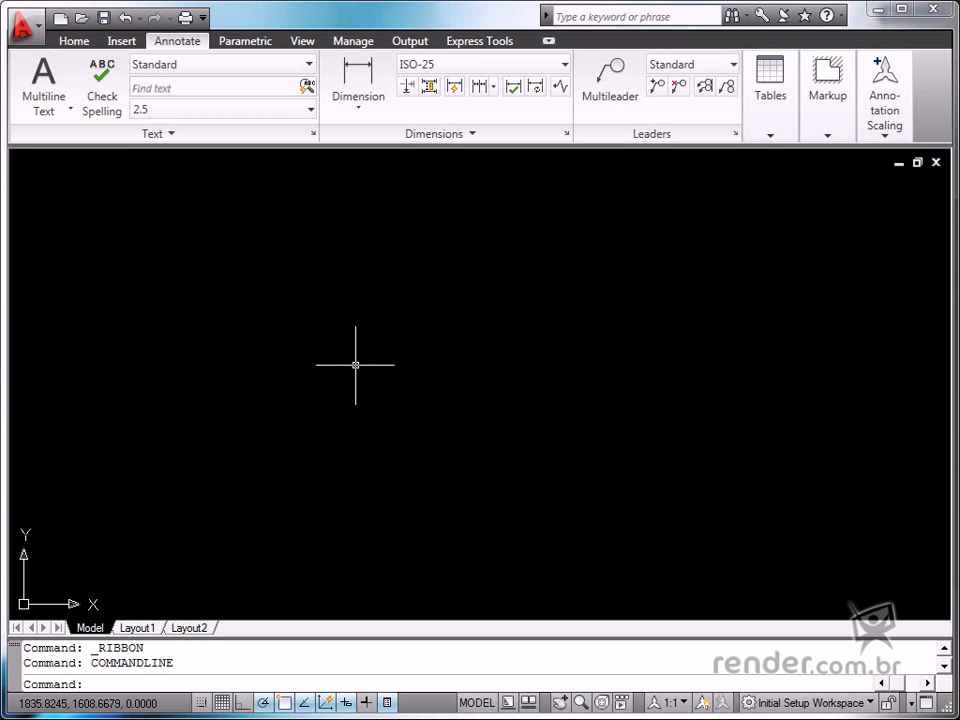
pyautogui.moveTo(472, 250)
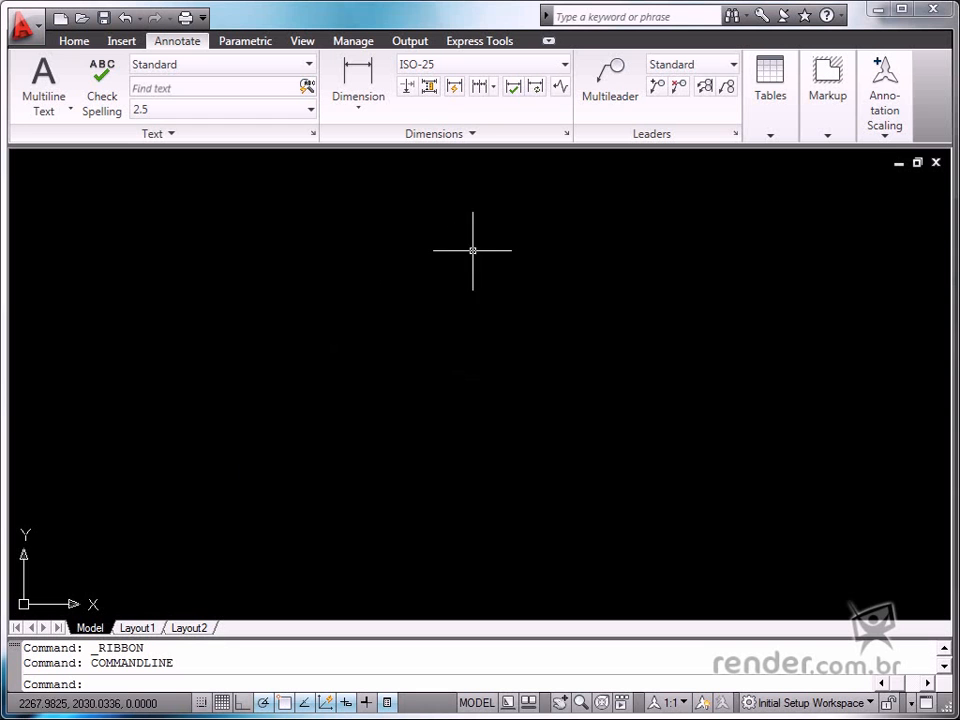
pyautogui.moveTo(676, 278)
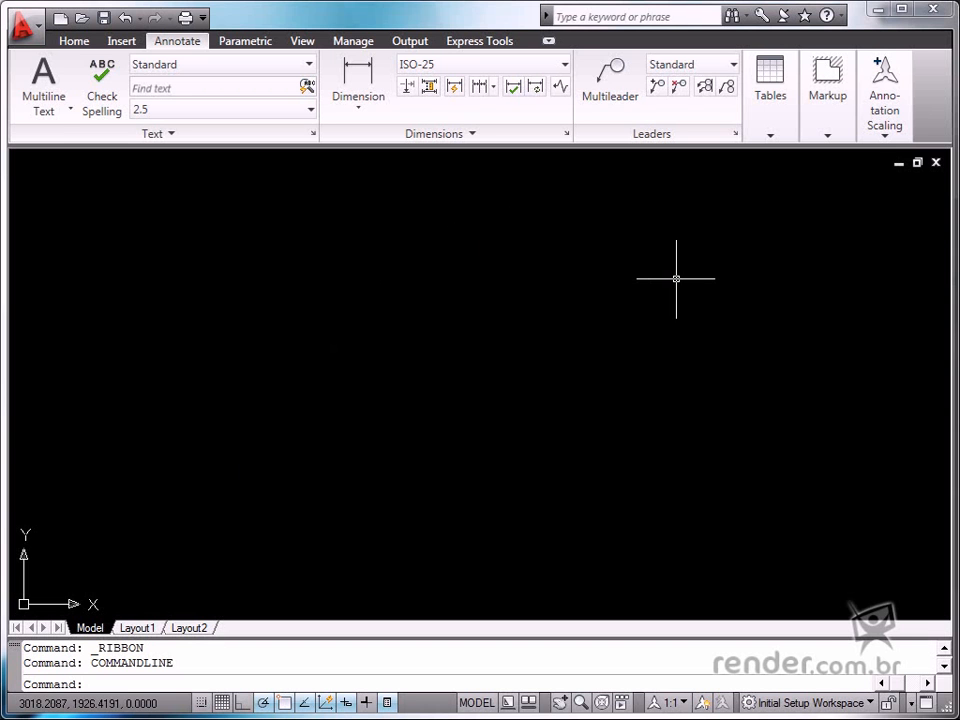
pyautogui.moveTo(752, 208)
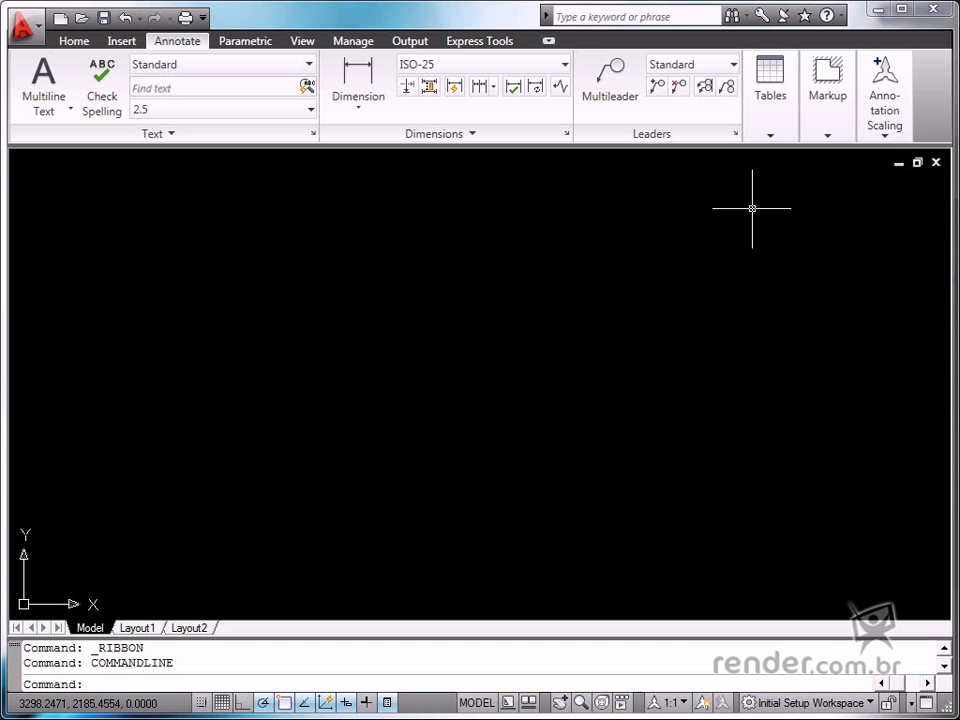
pyautogui.moveTo(596, 324)
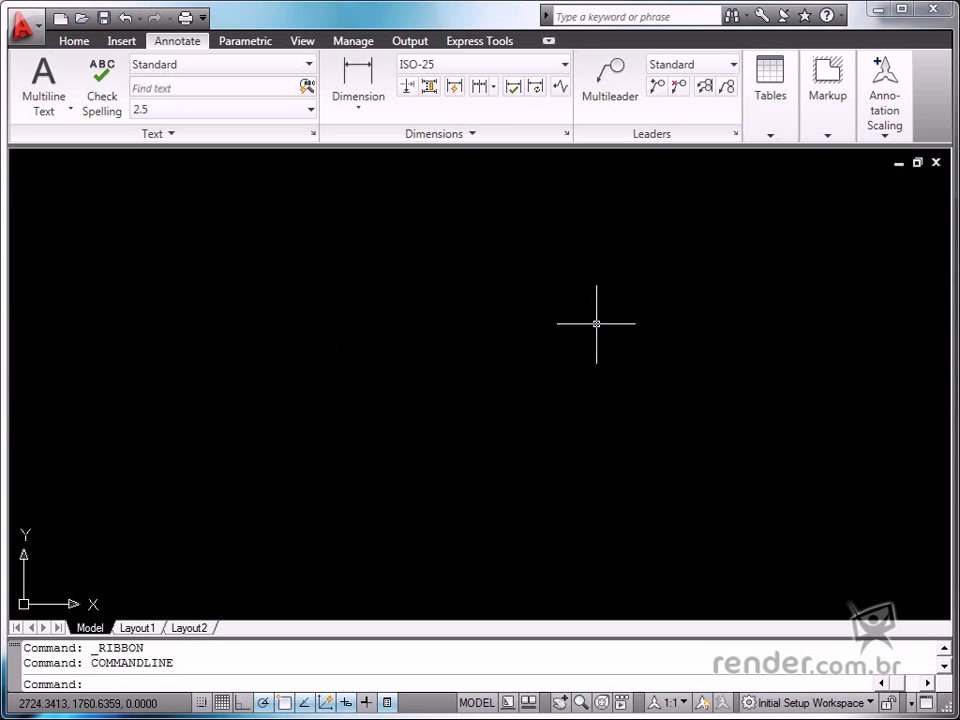
pyautogui.moveTo(466, 316)
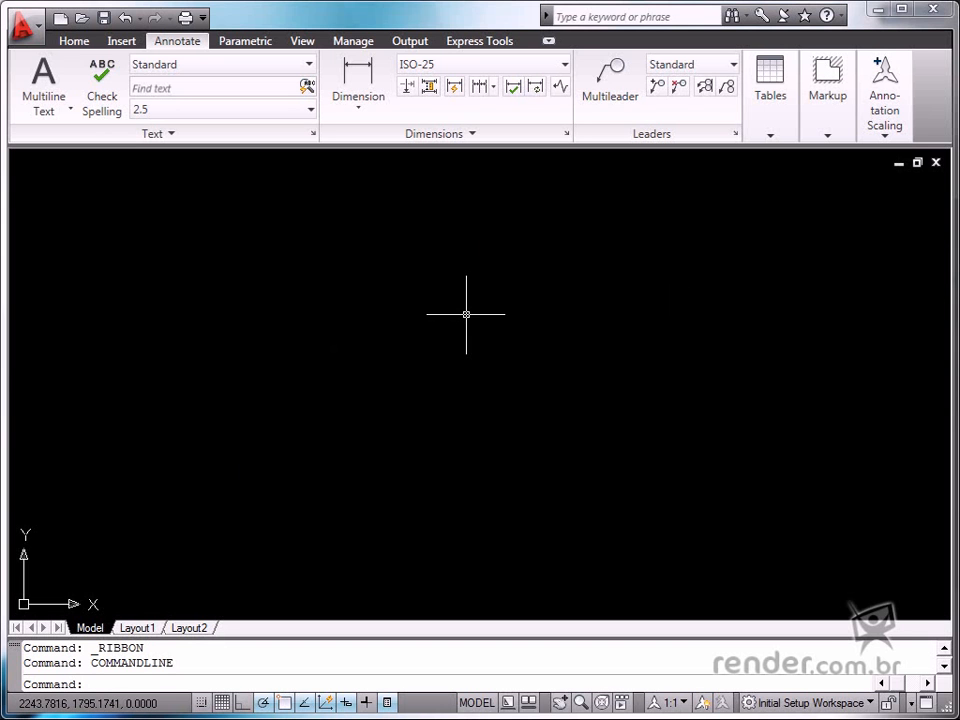
pyautogui.moveTo(716, 302)
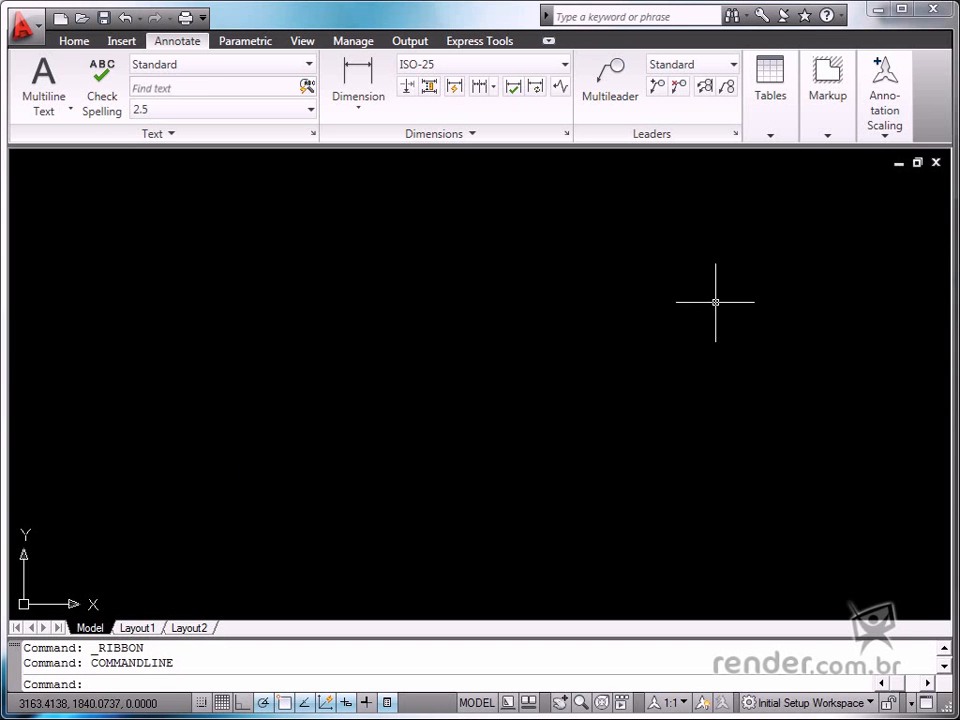
# - Configure a new table with 4 columns, first row Header and second row Data
pyautogui.click(770, 136)
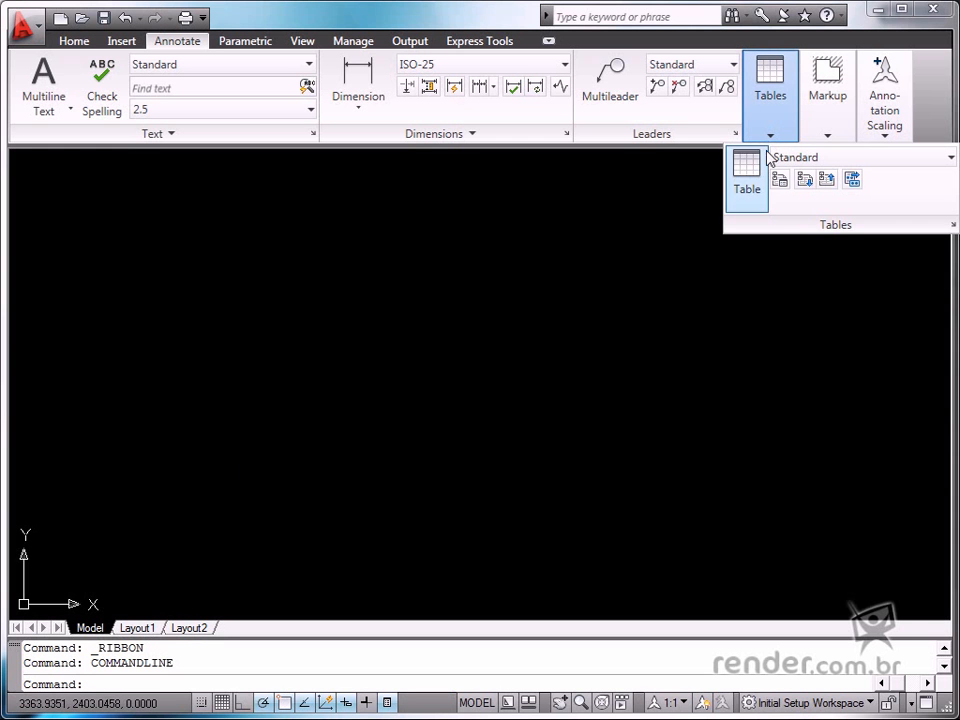
pyautogui.click(746, 170)
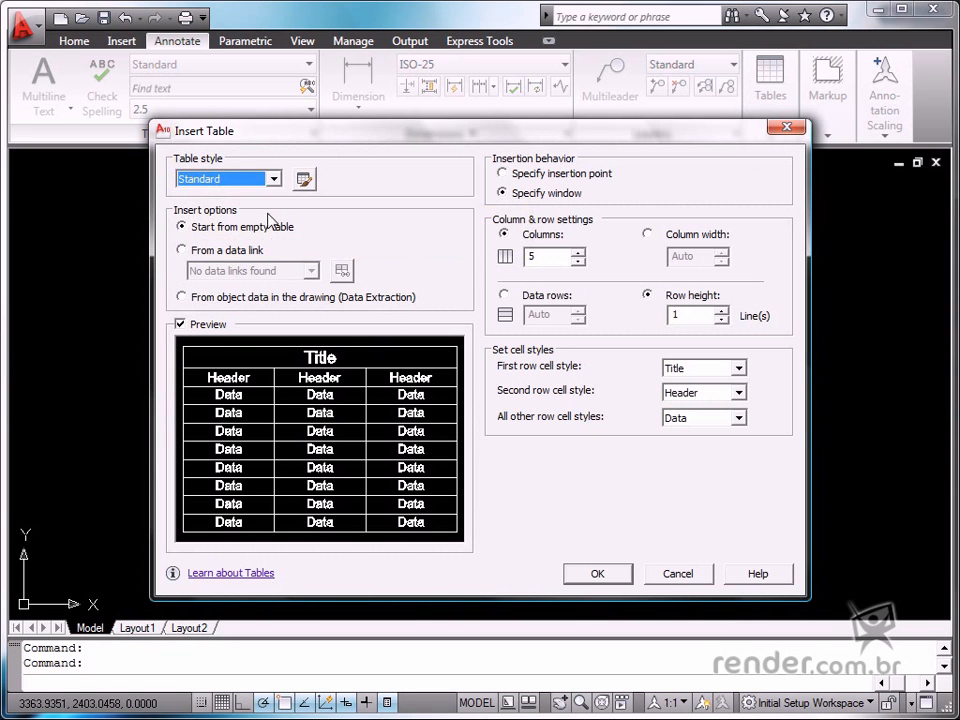
pyautogui.moveTo(476, 304)
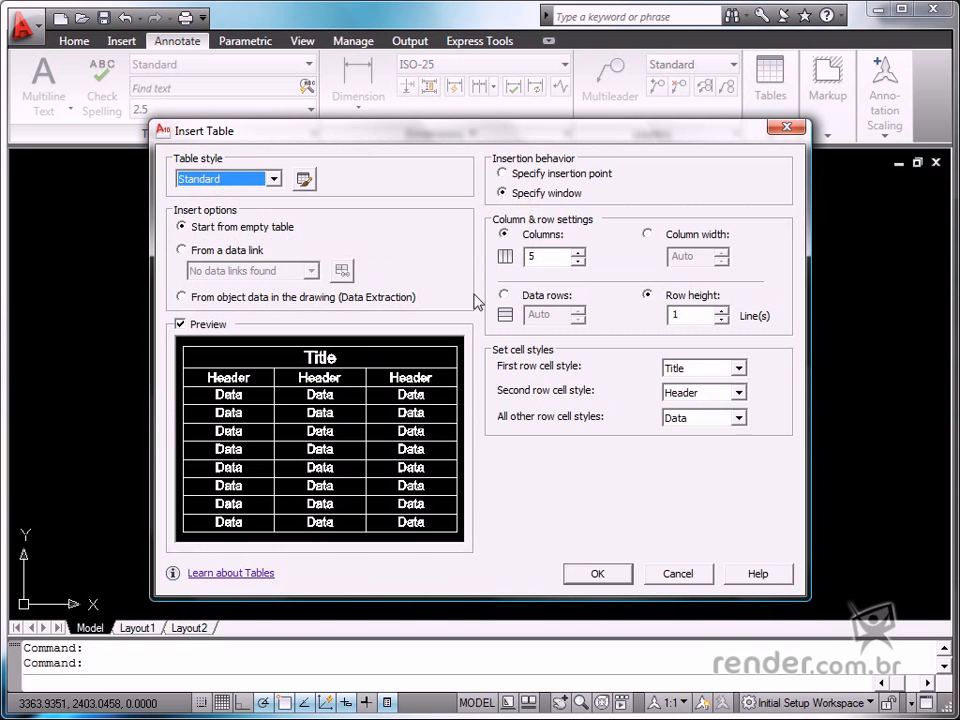
pyautogui.click(548, 256)
pyautogui.write('4')
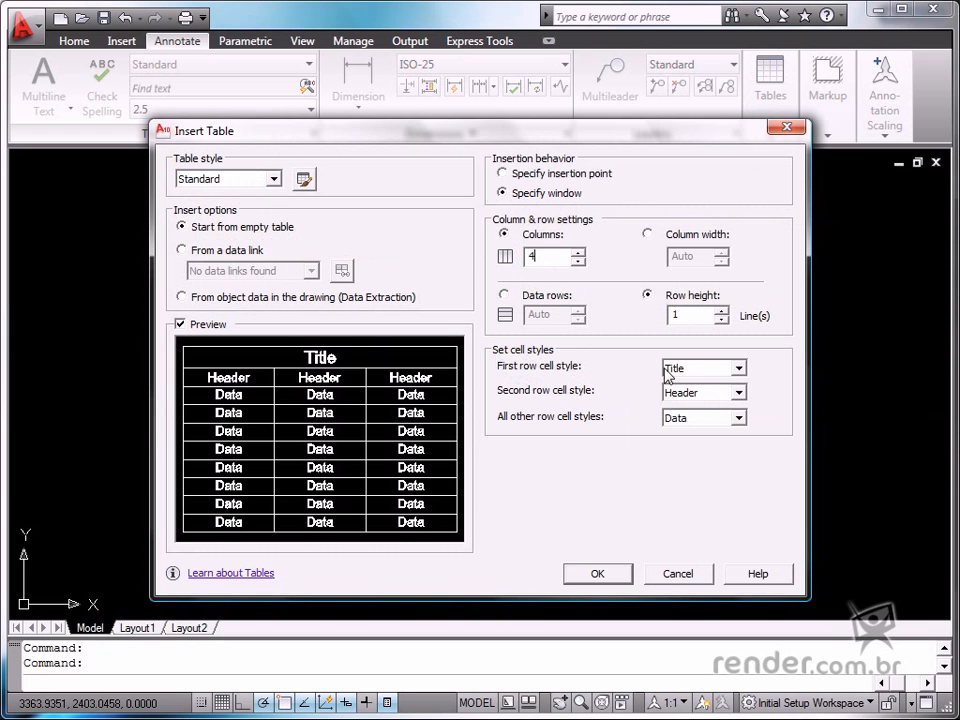
pyautogui.click(740, 368)
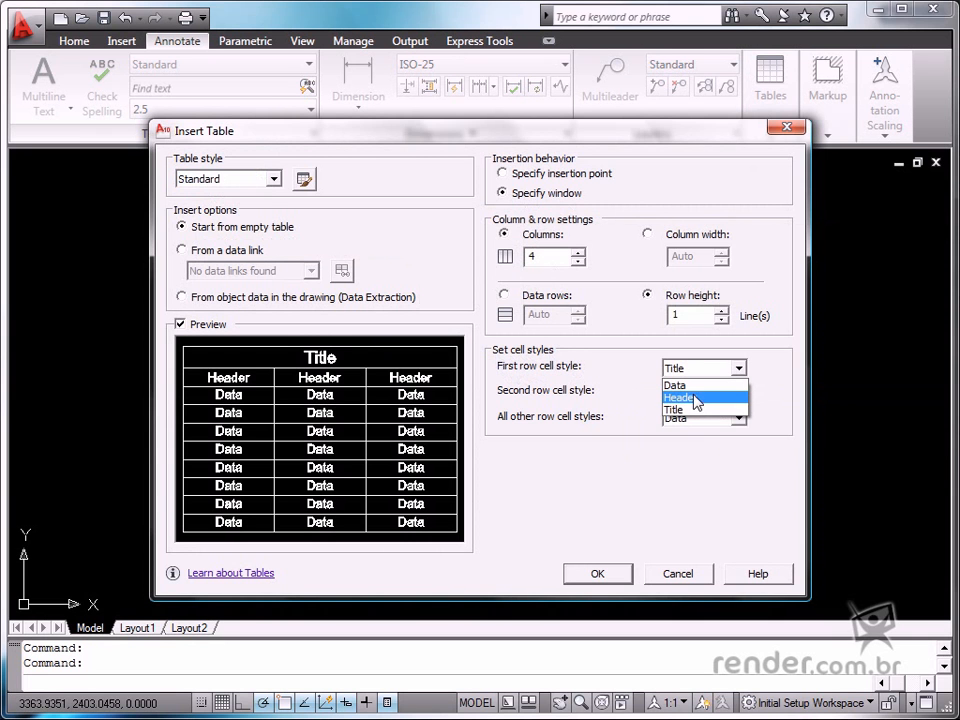
pyautogui.click(678, 398)
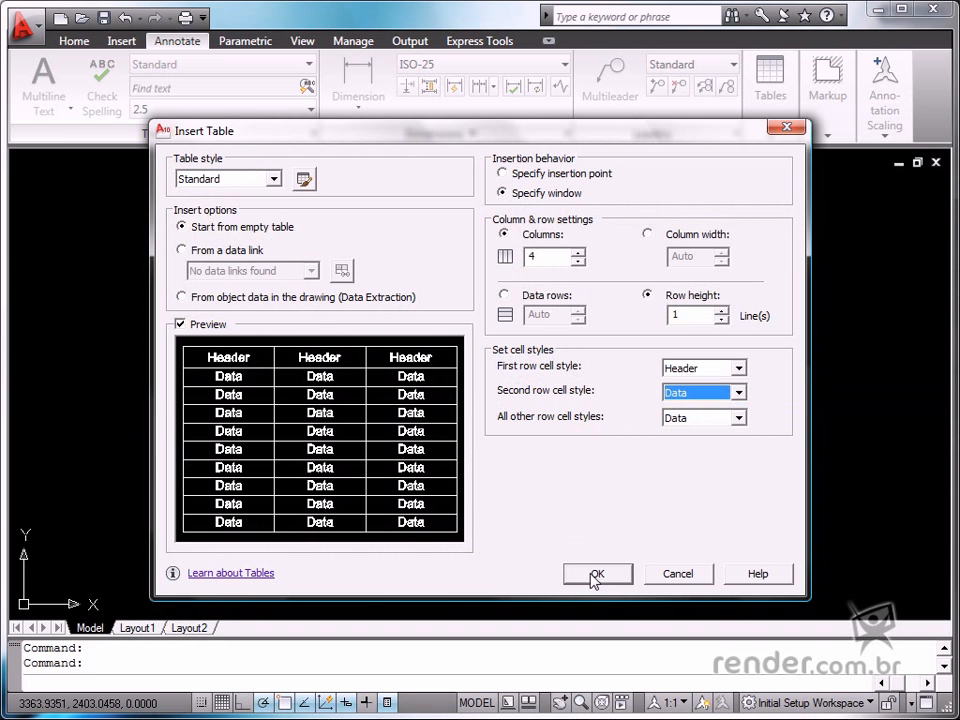
# - Insert the table and fill the headers Nº do item, Nº da peça, Descrição and Qtd
pyautogui.click(596, 572)
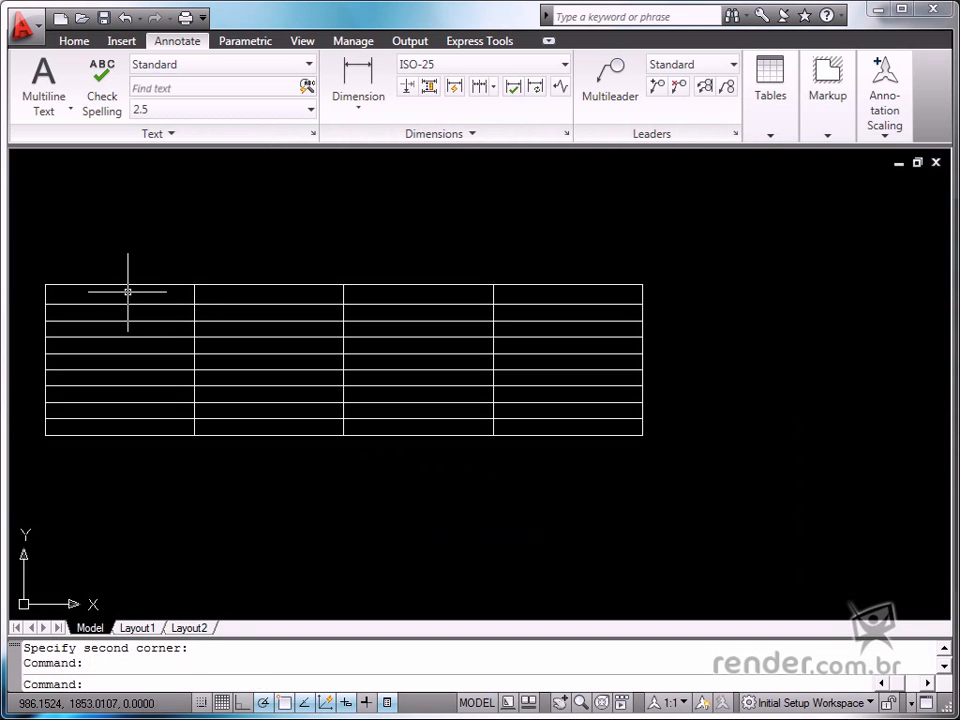
pyautogui.doubleClick(118, 296)
pyautogui.write('Nº do item')
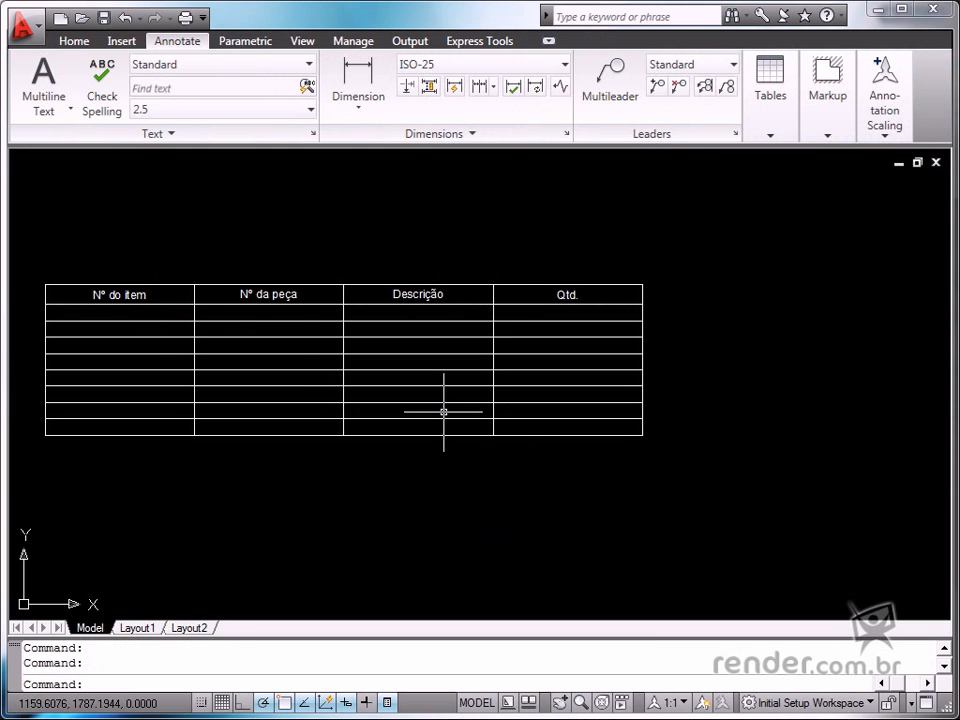
pyautogui.moveTo(704, 264)
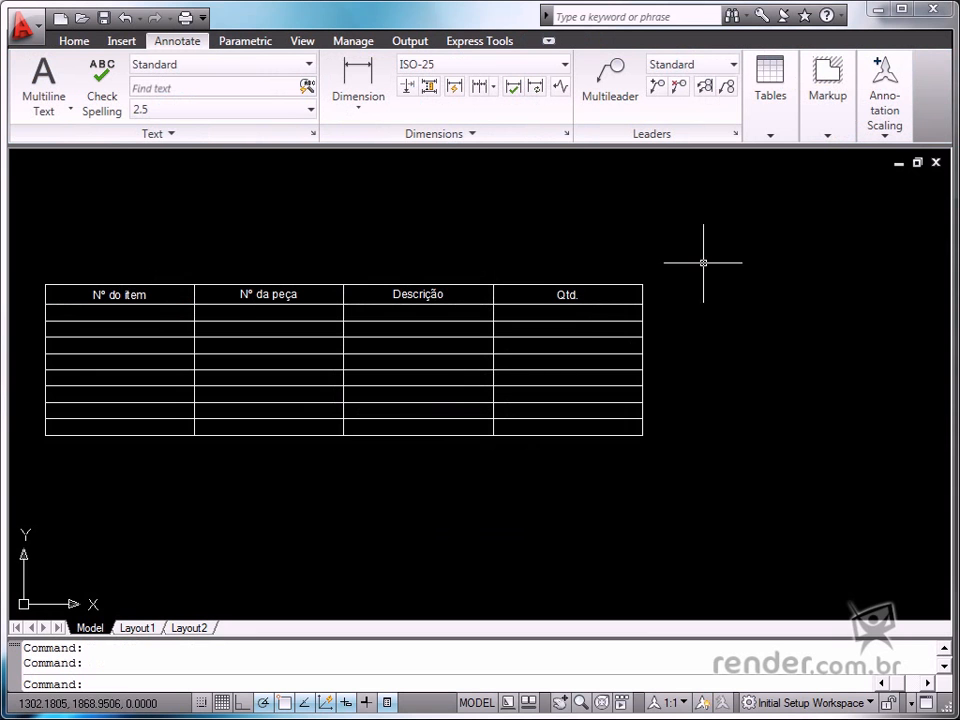
pyautogui.click(770, 136)
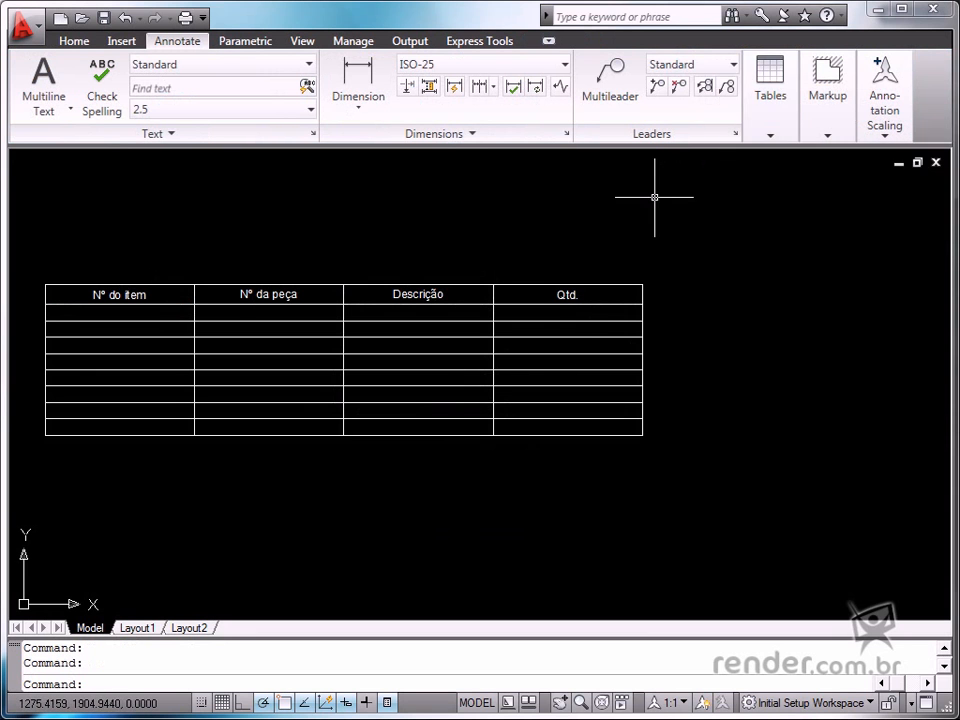
pyautogui.moveTo(676, 192)
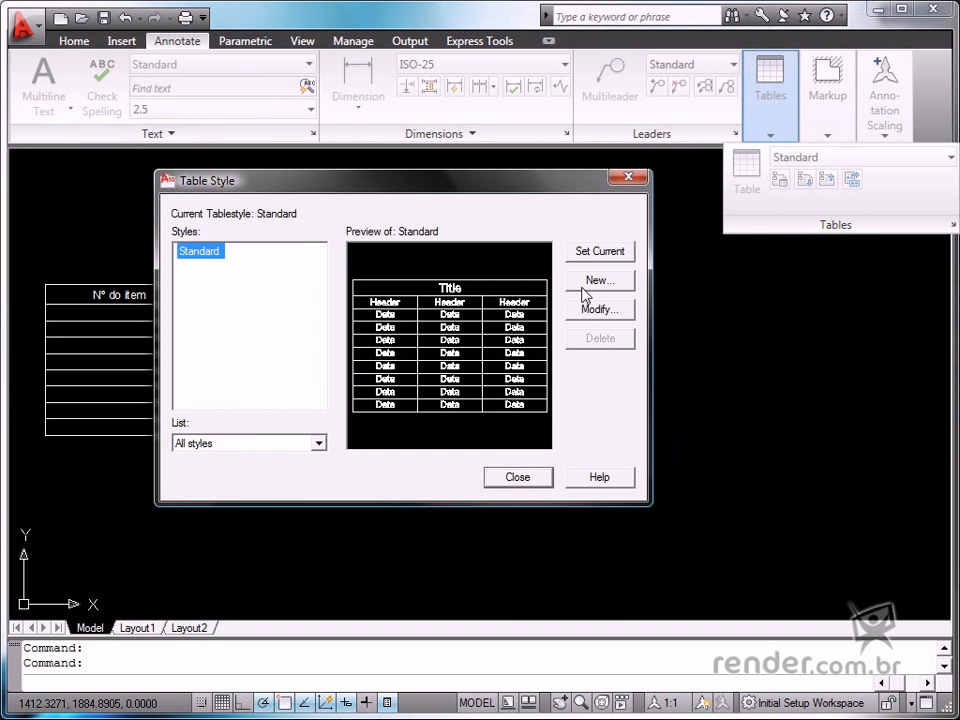
# - Name a new table style 'lista de peças' starting from Standard
pyautogui.click(600, 280)
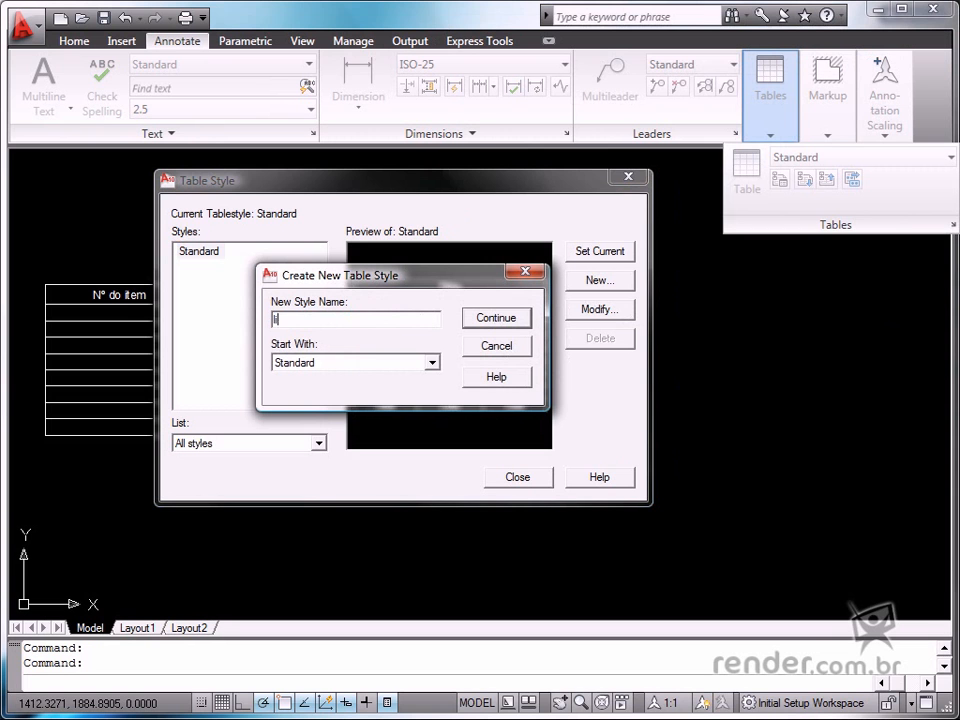
pyautogui.write('lista de pe')
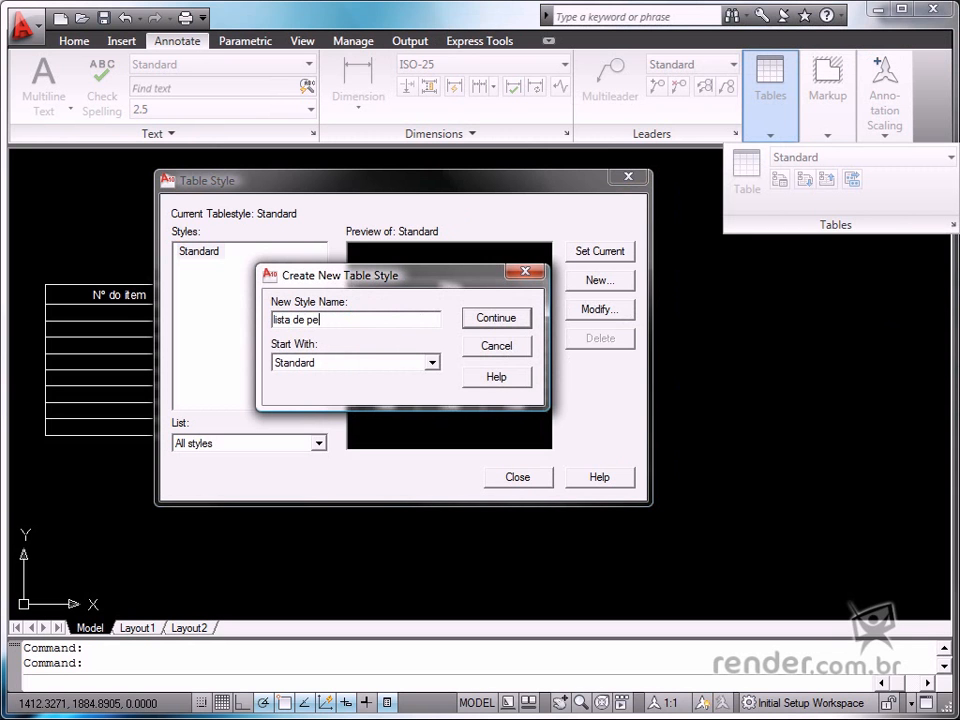
pyautogui.write('ças')
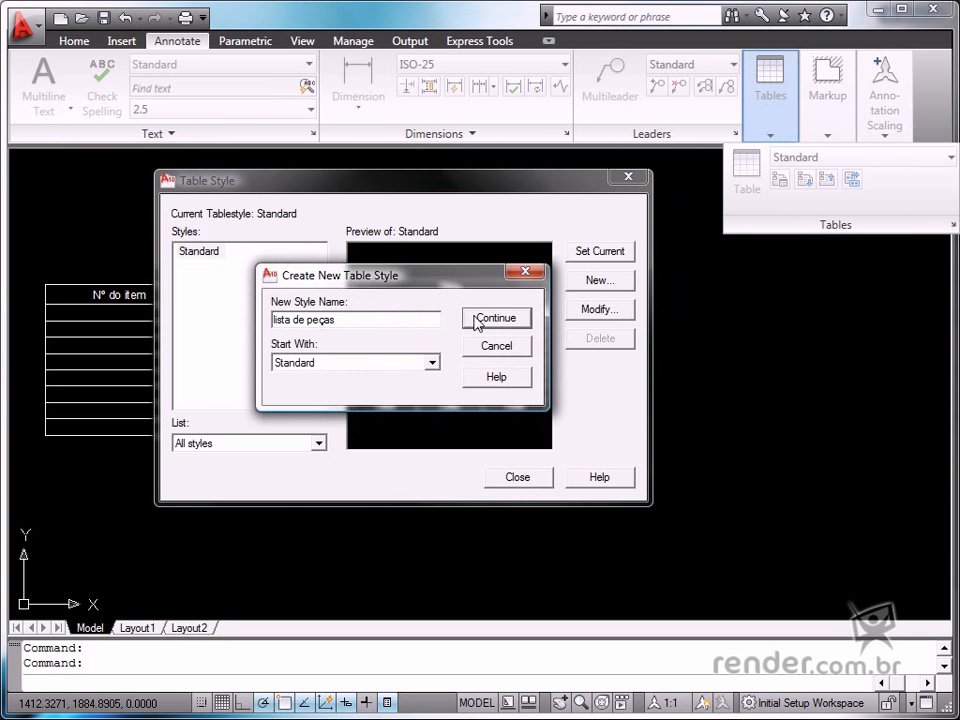
# - Continue into the style and pick the drawn parts-list table as its starting table
pyautogui.click(496, 318)
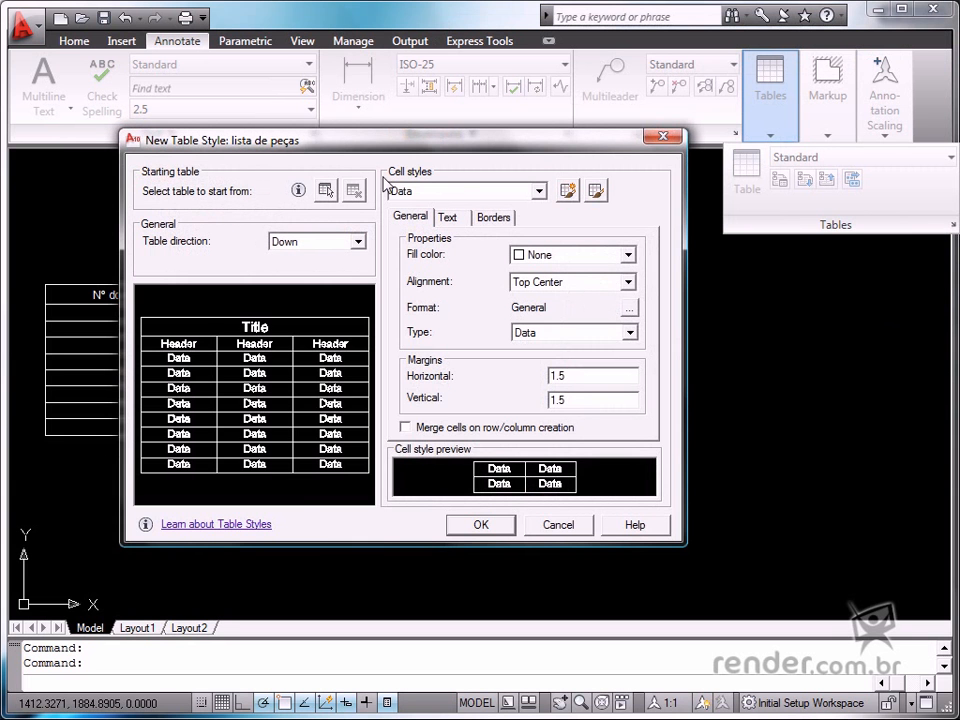
pyautogui.moveTo(300, 440)
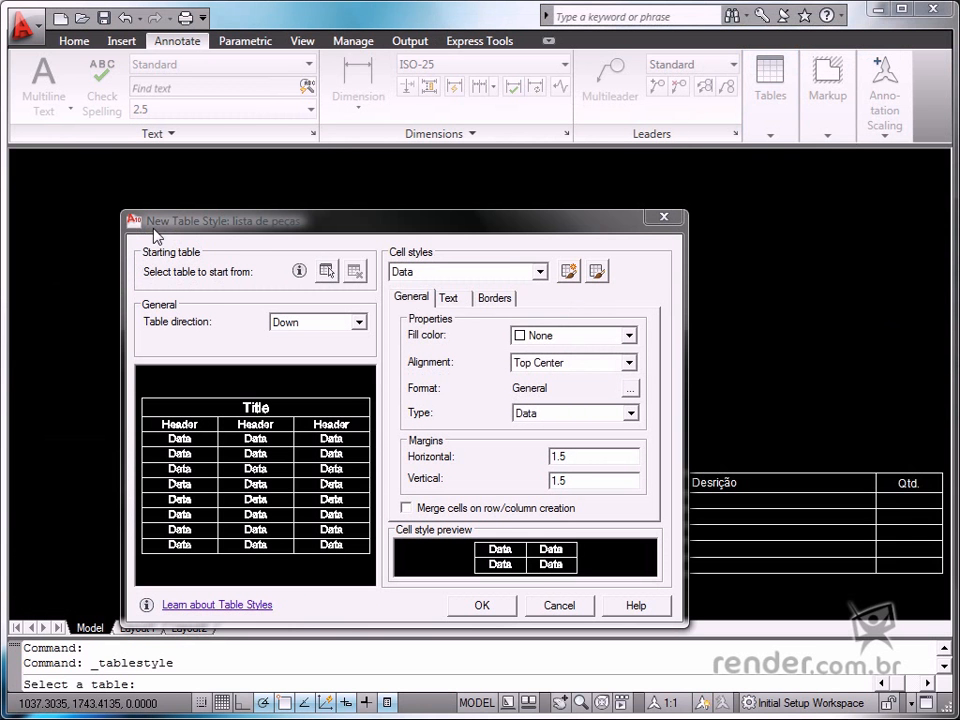
pyautogui.moveTo(136, 270)
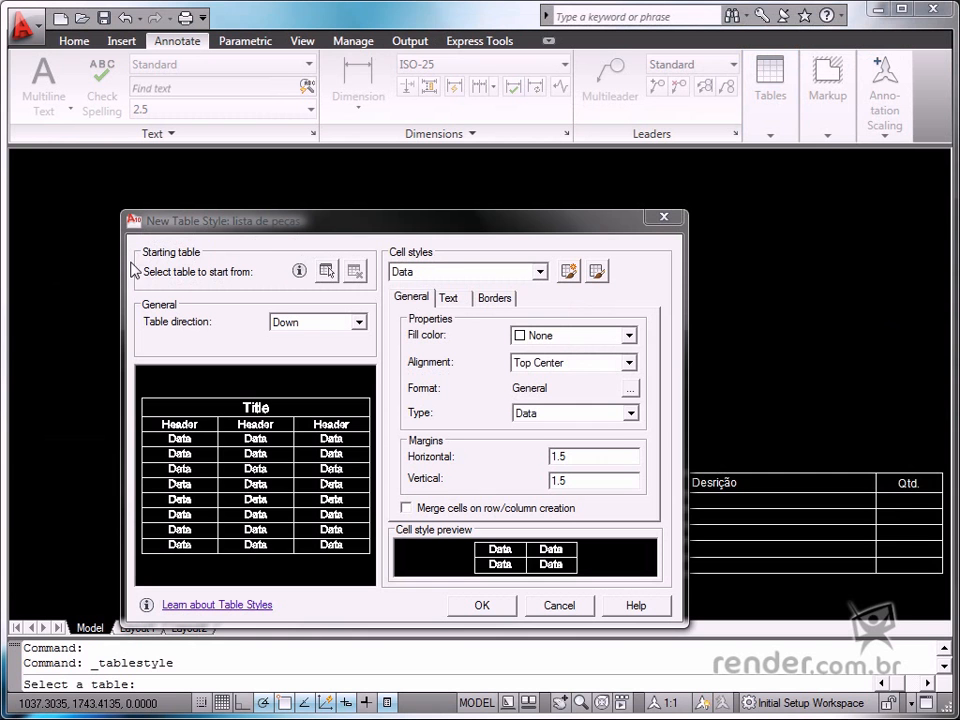
pyautogui.moveTo(158, 264)
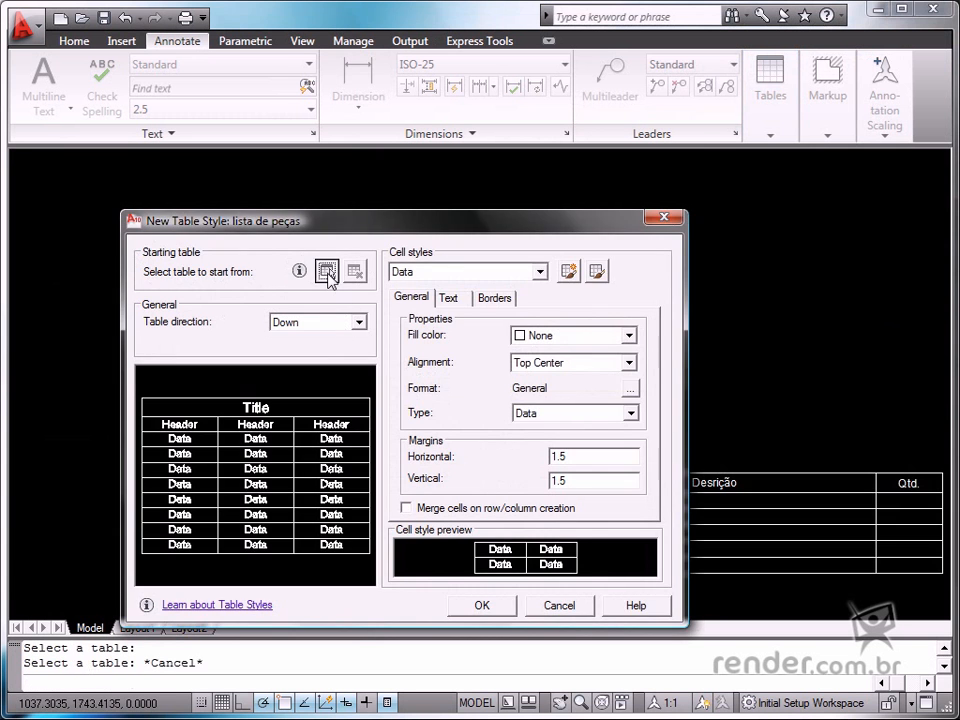
pyautogui.click(326, 272)
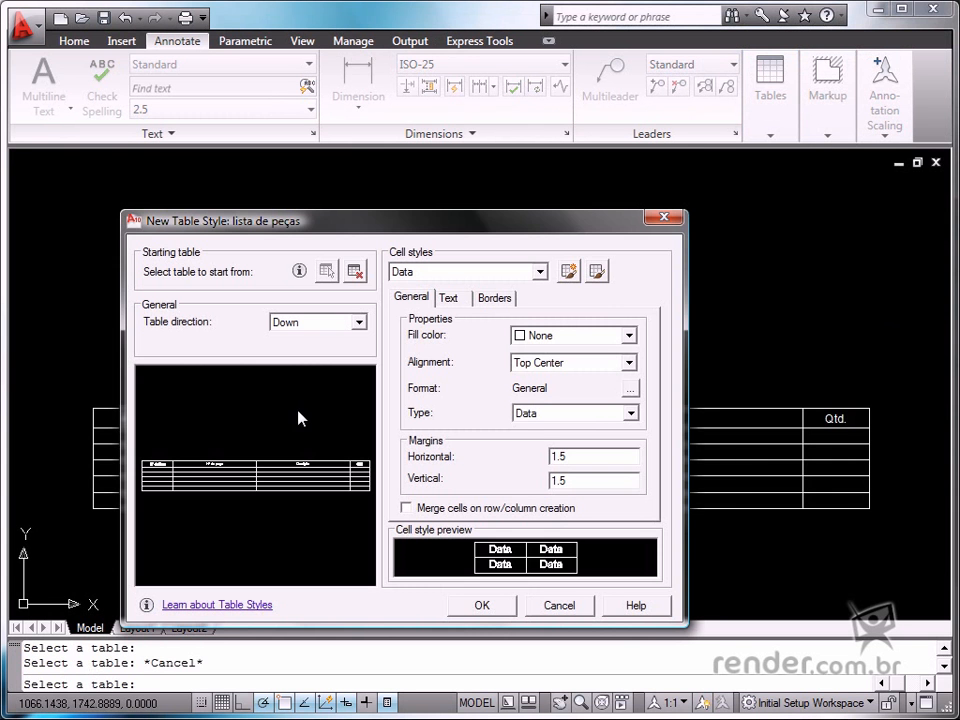
pyautogui.moveTo(212, 504)
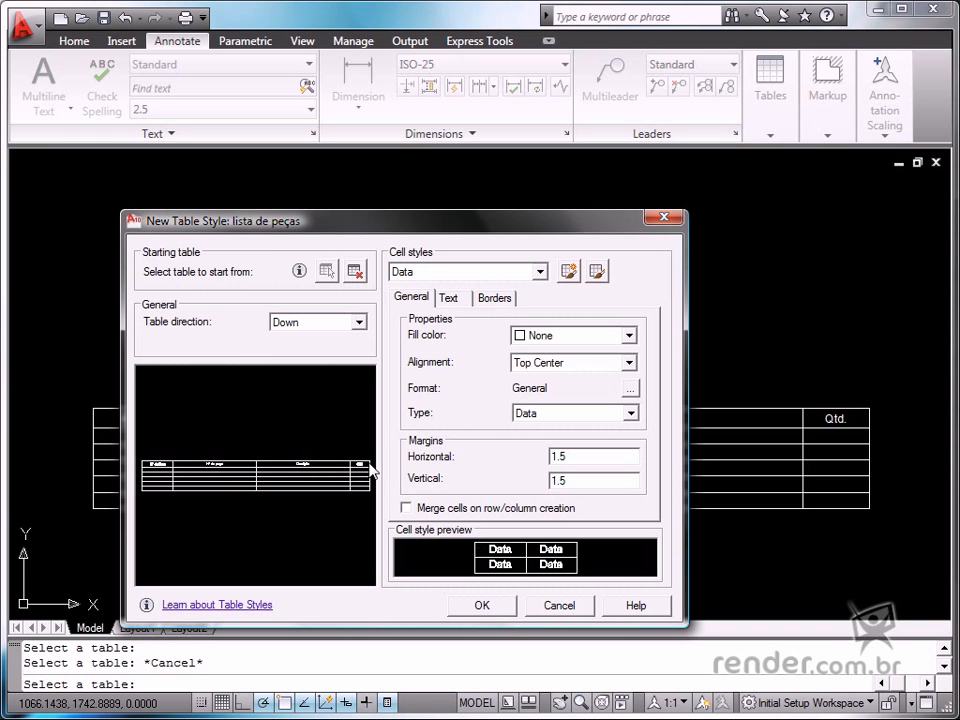
pyautogui.moveTo(390, 276)
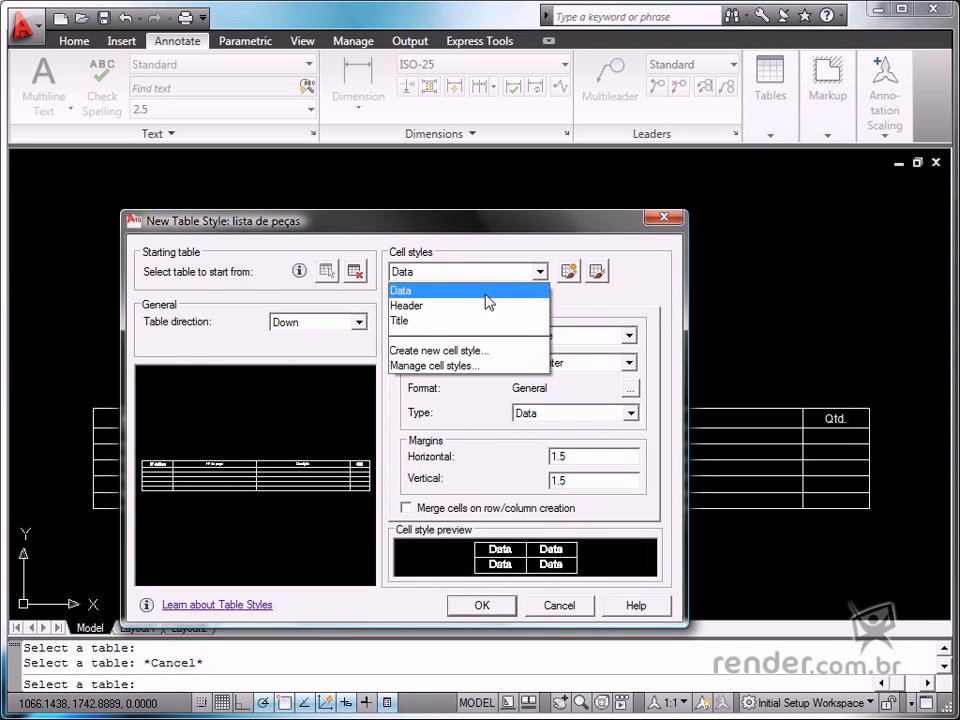
# - Set the Header cell style's text height to 5
pyautogui.click(406, 304)
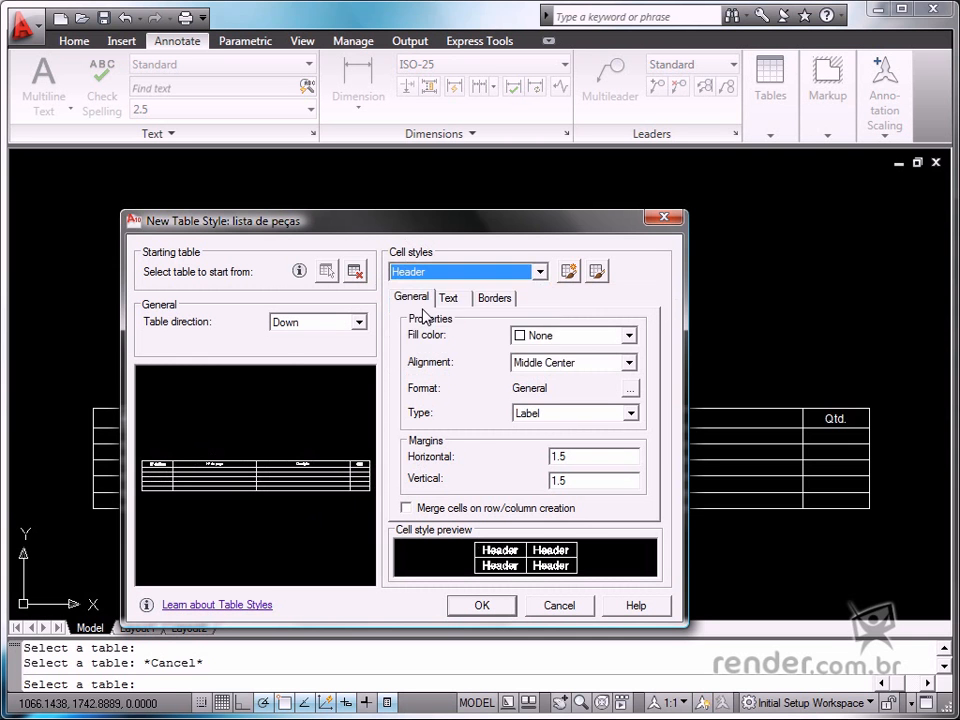
pyautogui.moveTo(464, 312)
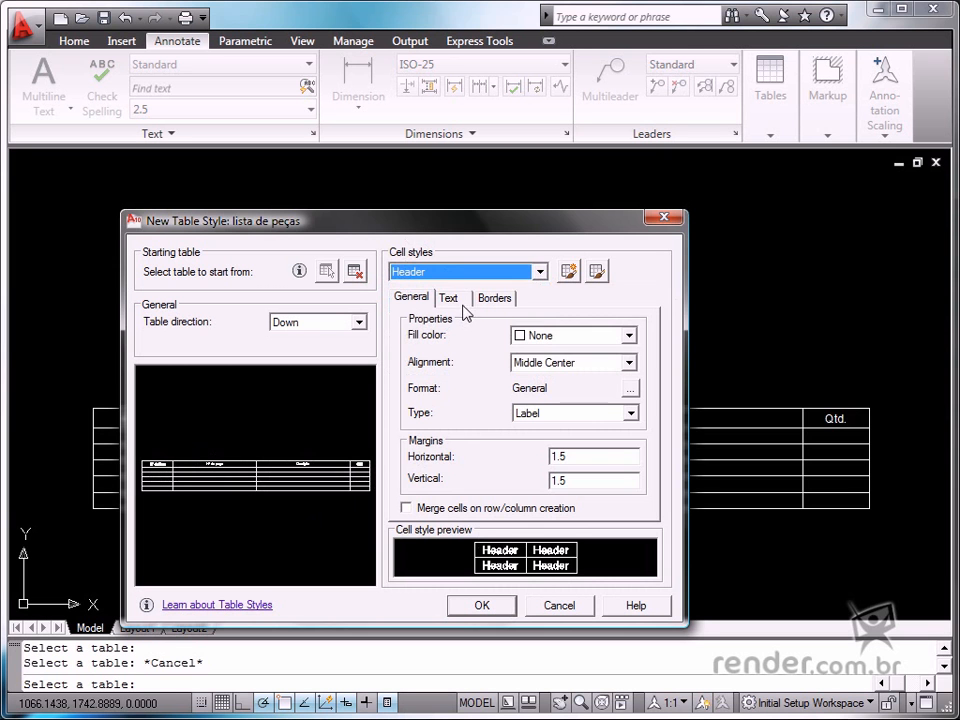
pyautogui.click(448, 296)
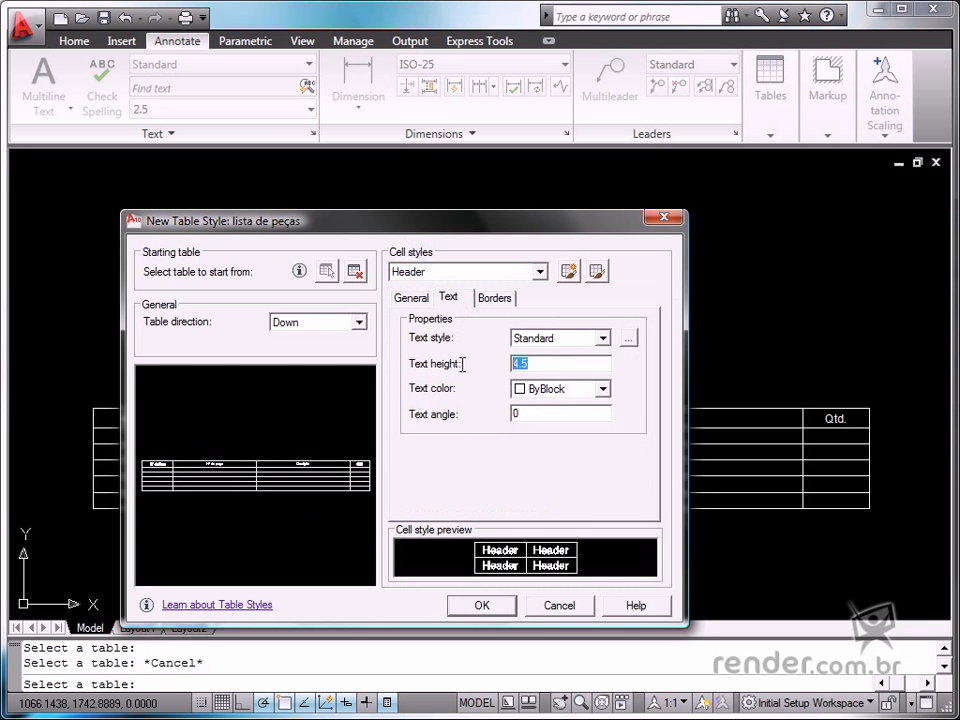
pyautogui.write('5')
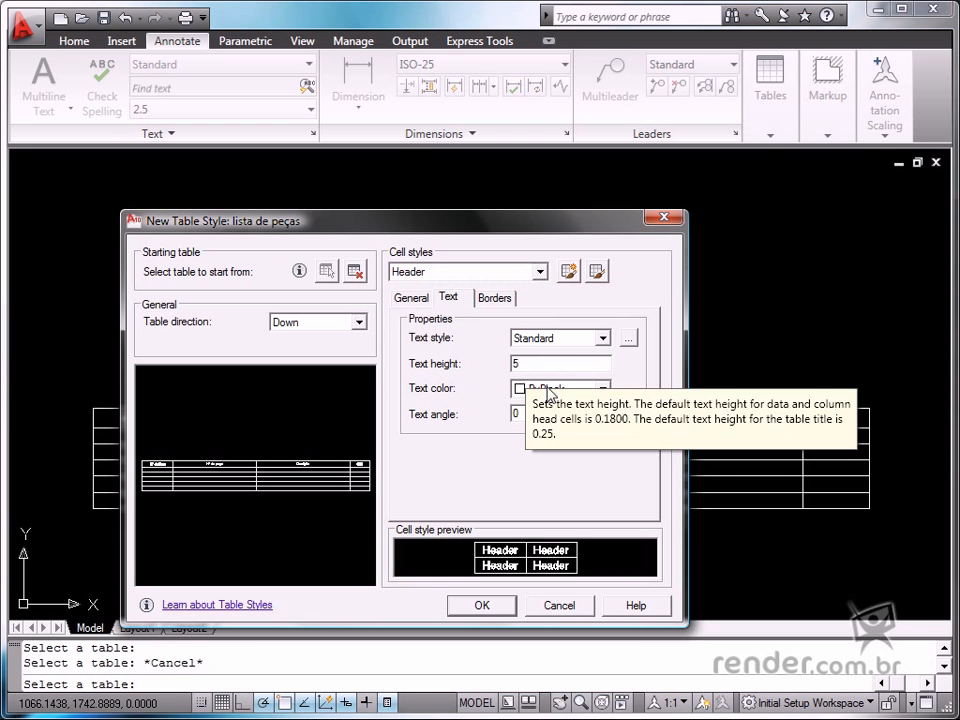
pyautogui.moveTo(838, 430)
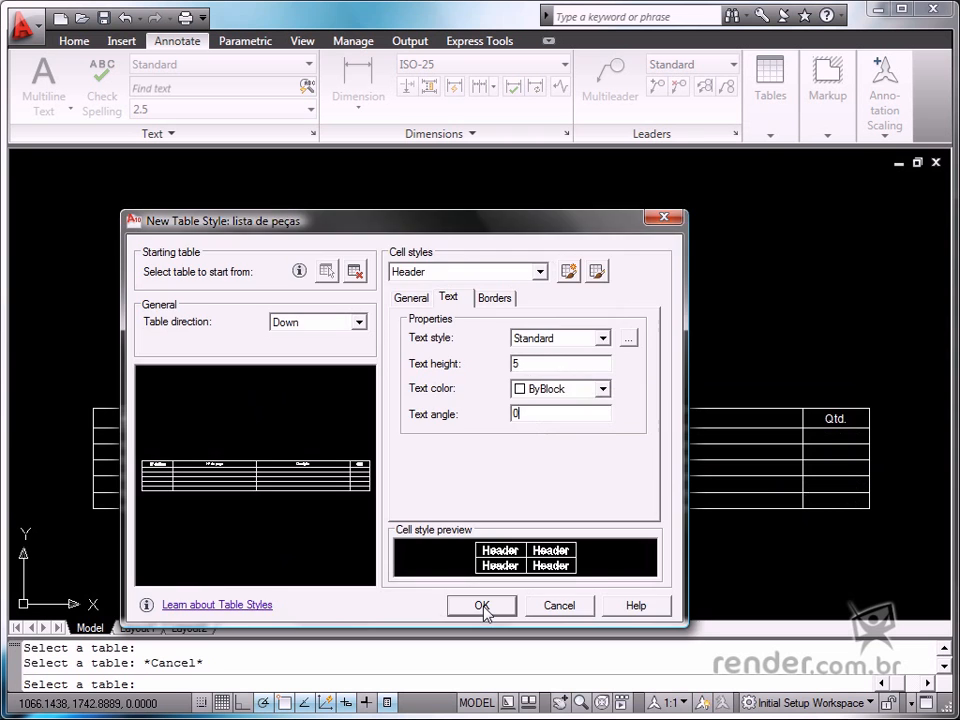
# - Save the lista de peças style as current and close the style manager
pyautogui.click(482, 604)
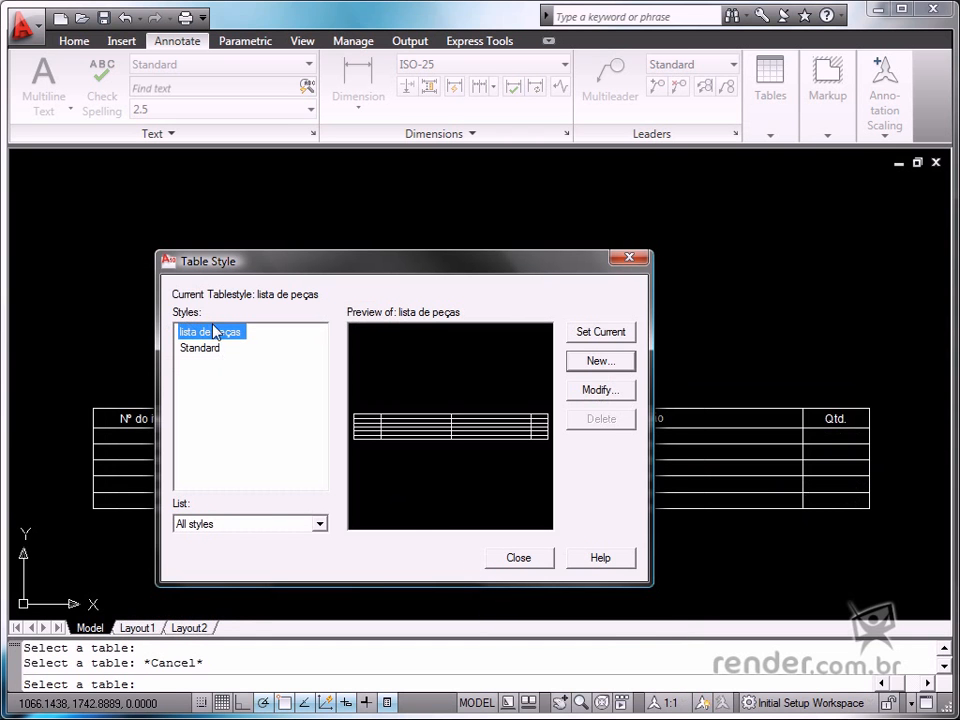
pyautogui.moveTo(210, 332)
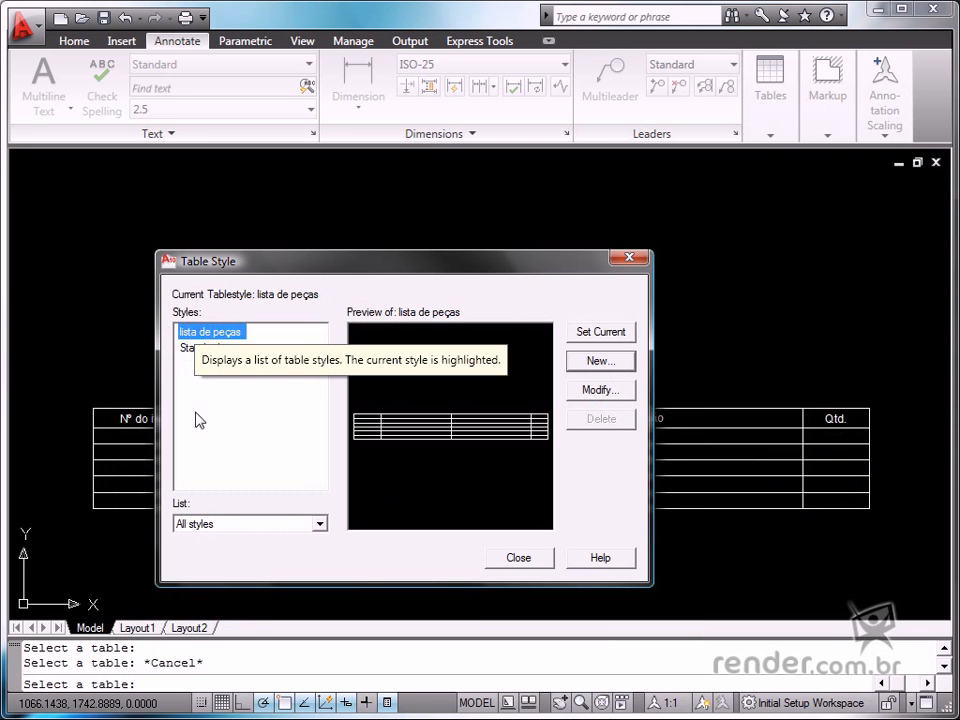
pyautogui.moveTo(330, 504)
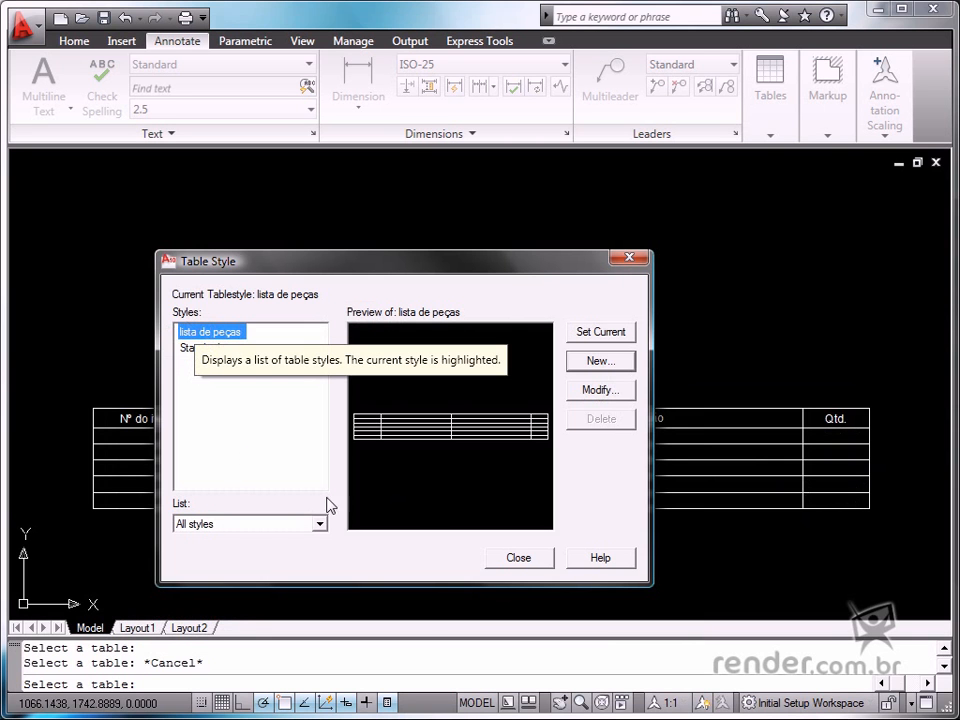
pyautogui.click(518, 556)
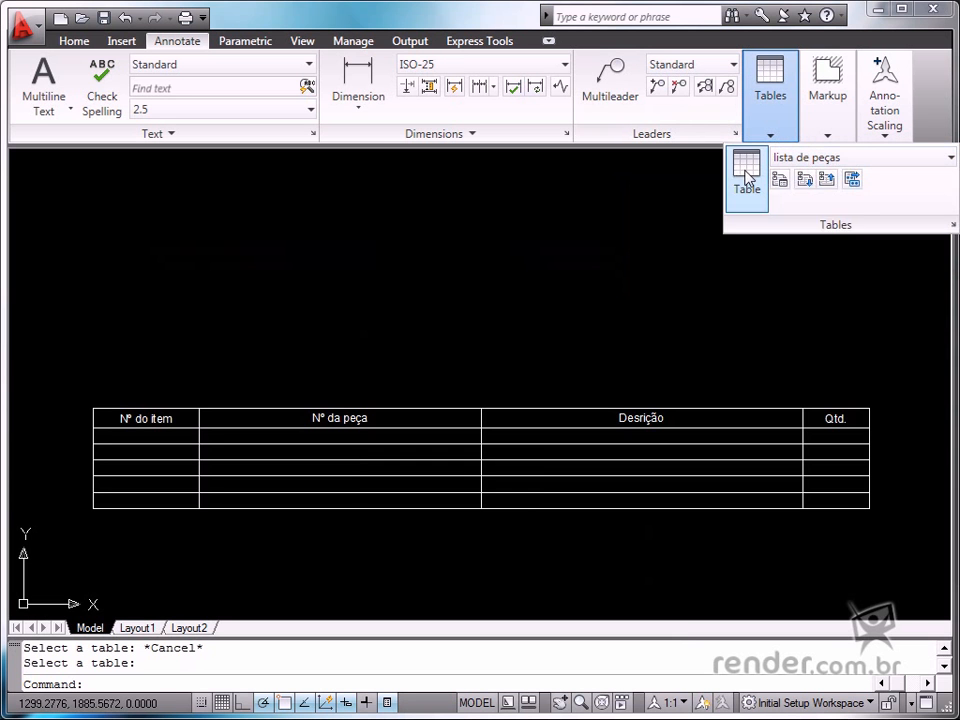
# - Insert a second table in the lista de peças style above the original with the same headers
pyautogui.click(748, 176)
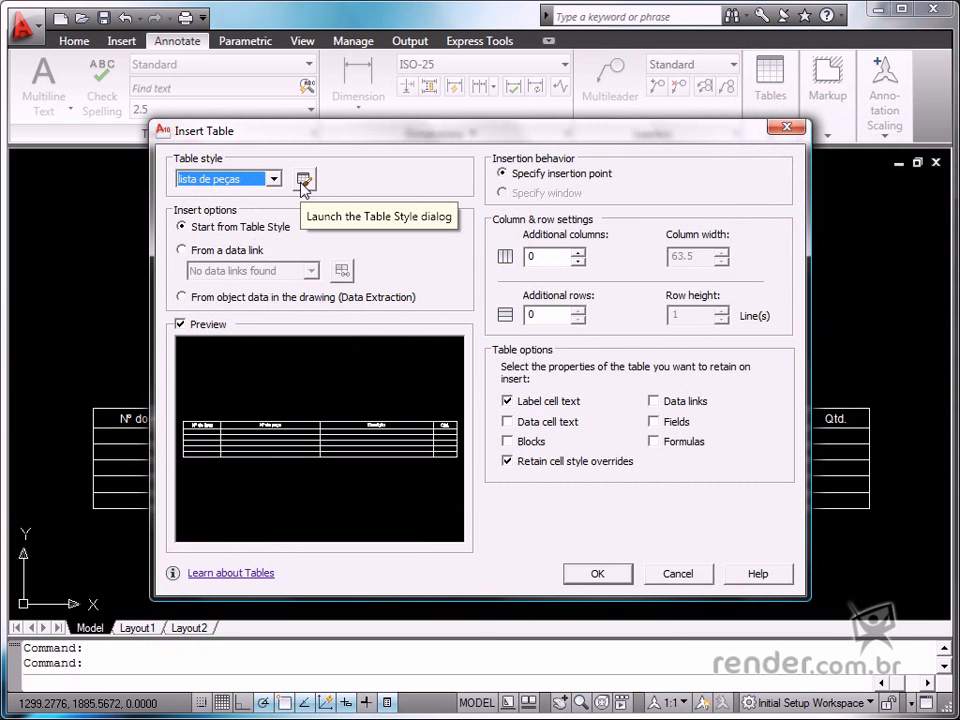
pyautogui.moveTo(592, 582)
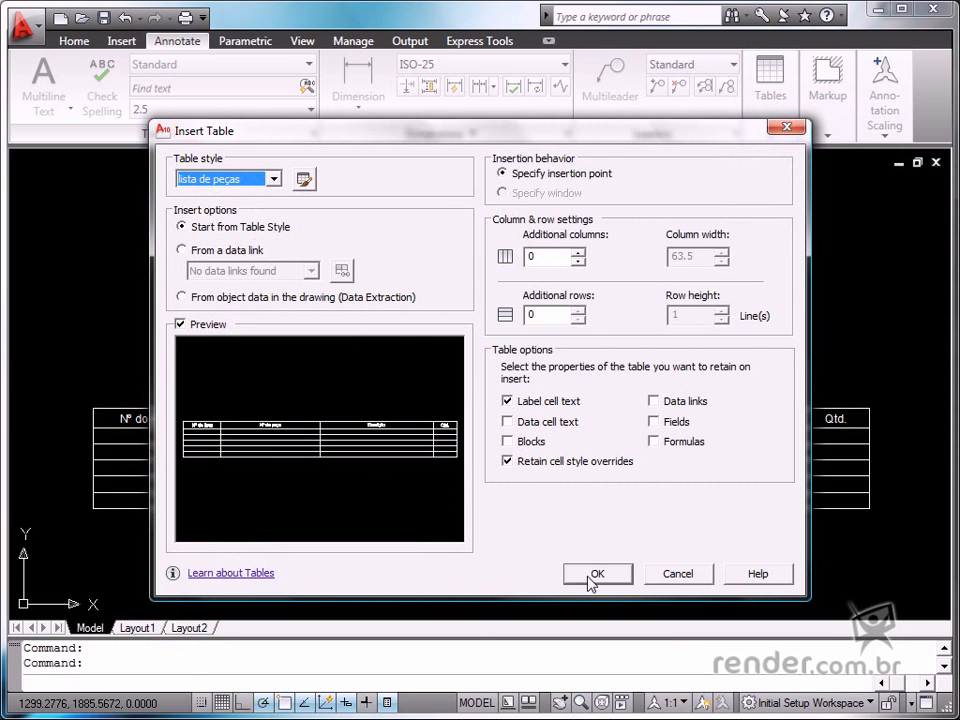
pyautogui.click(596, 572)
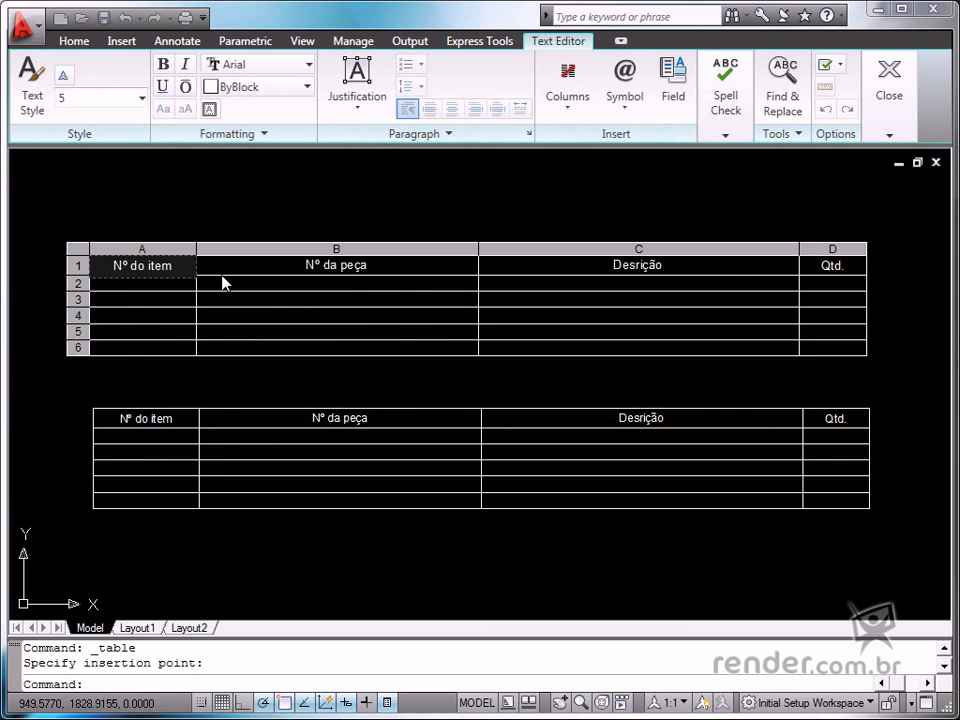
pyautogui.click(140, 284)
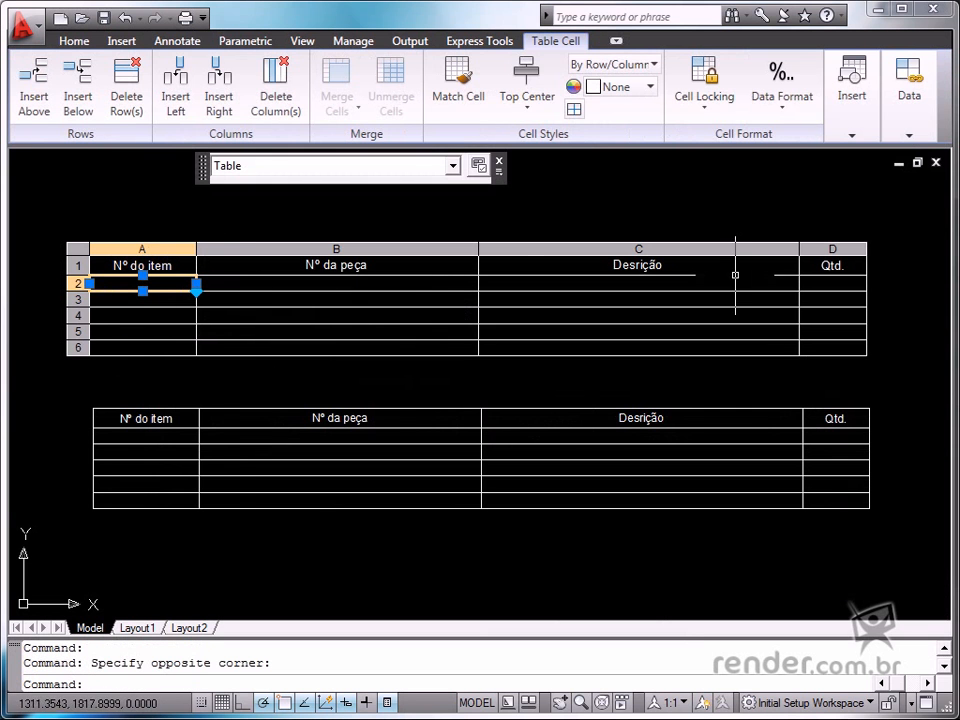
pyautogui.moveTo(596, 350)
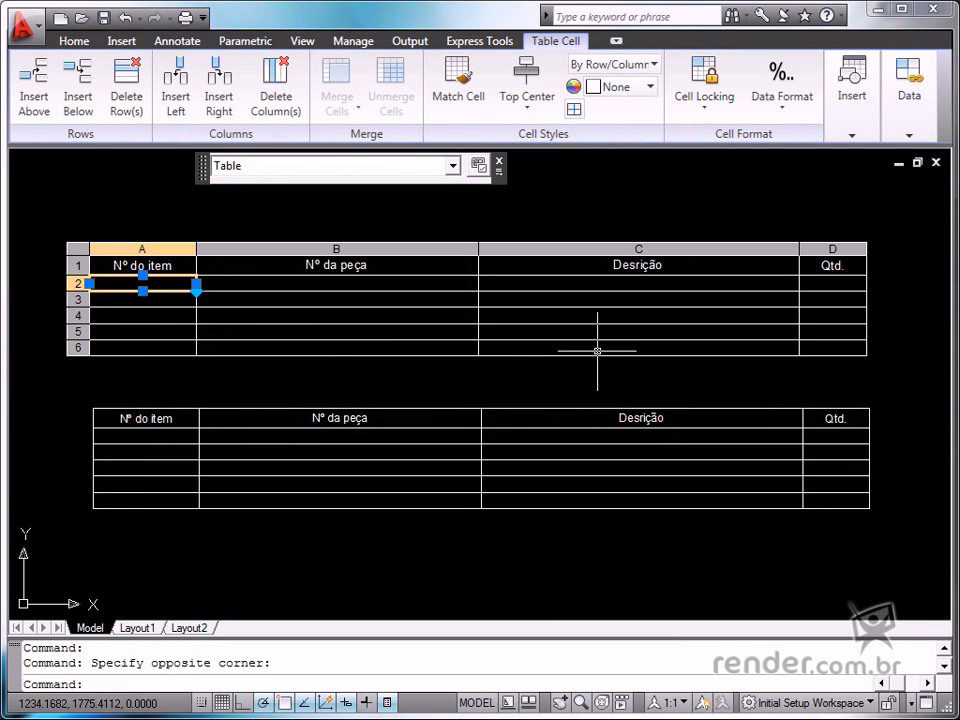